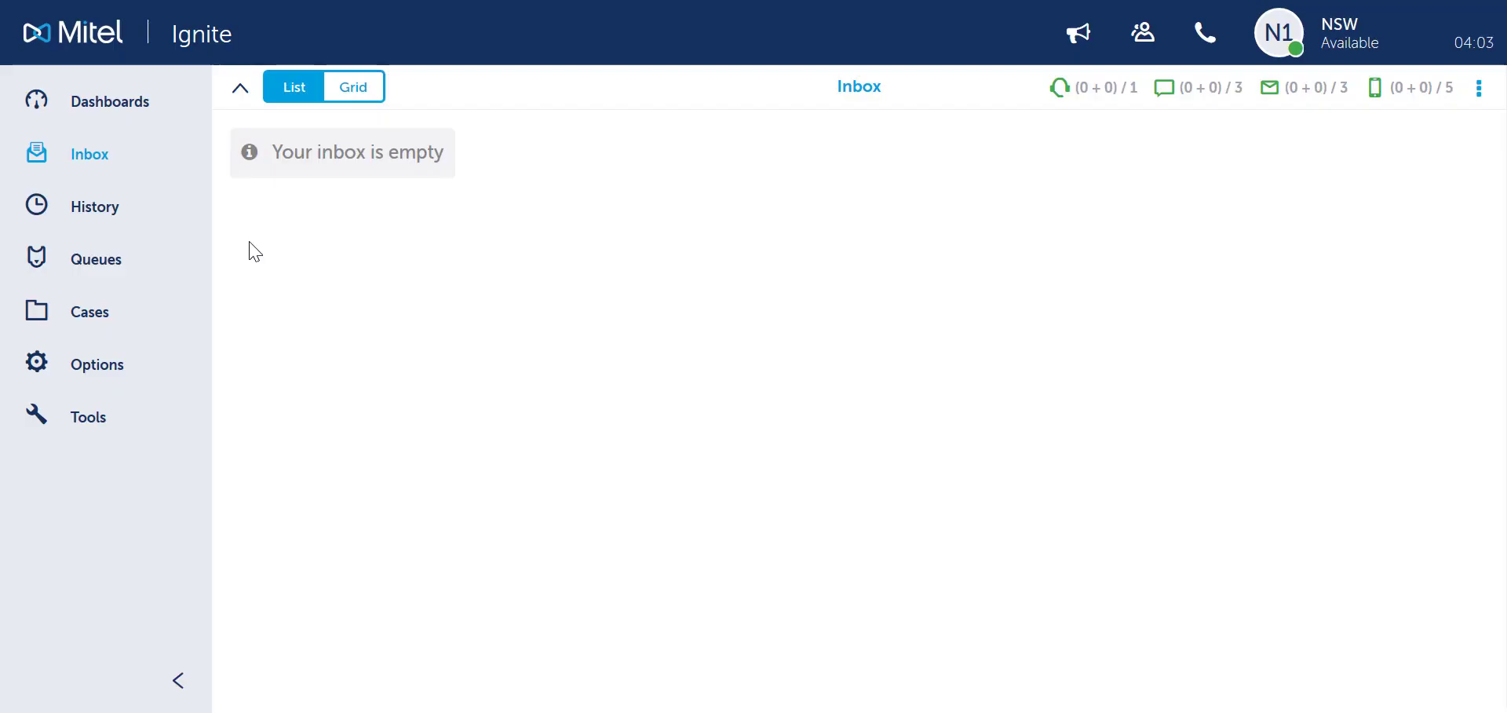
Open the Default Dashboard from the sidebar to show the demo agent's Employee State card.
{"action": "left_click", "coordinate": [112, 101]}
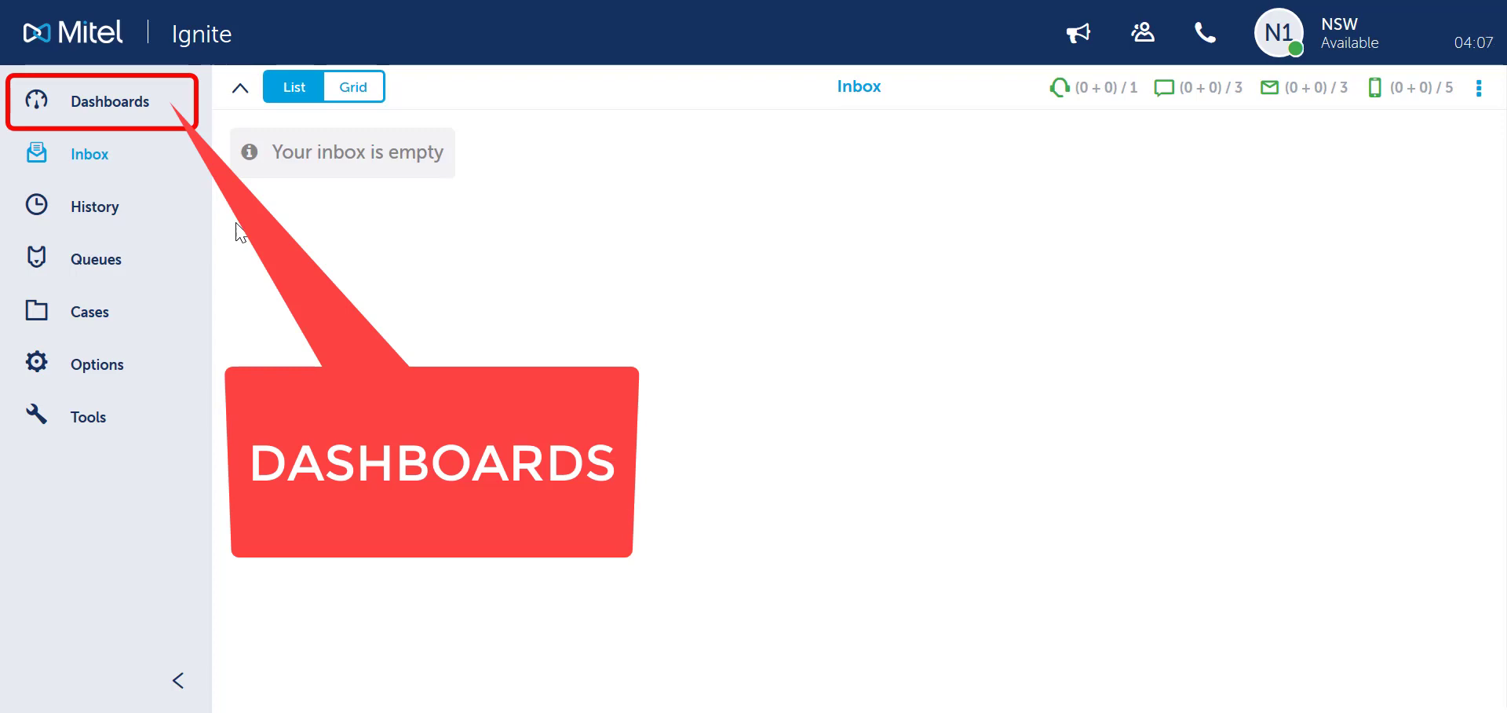
{"action": "left_click", "coordinate": [110, 100]}
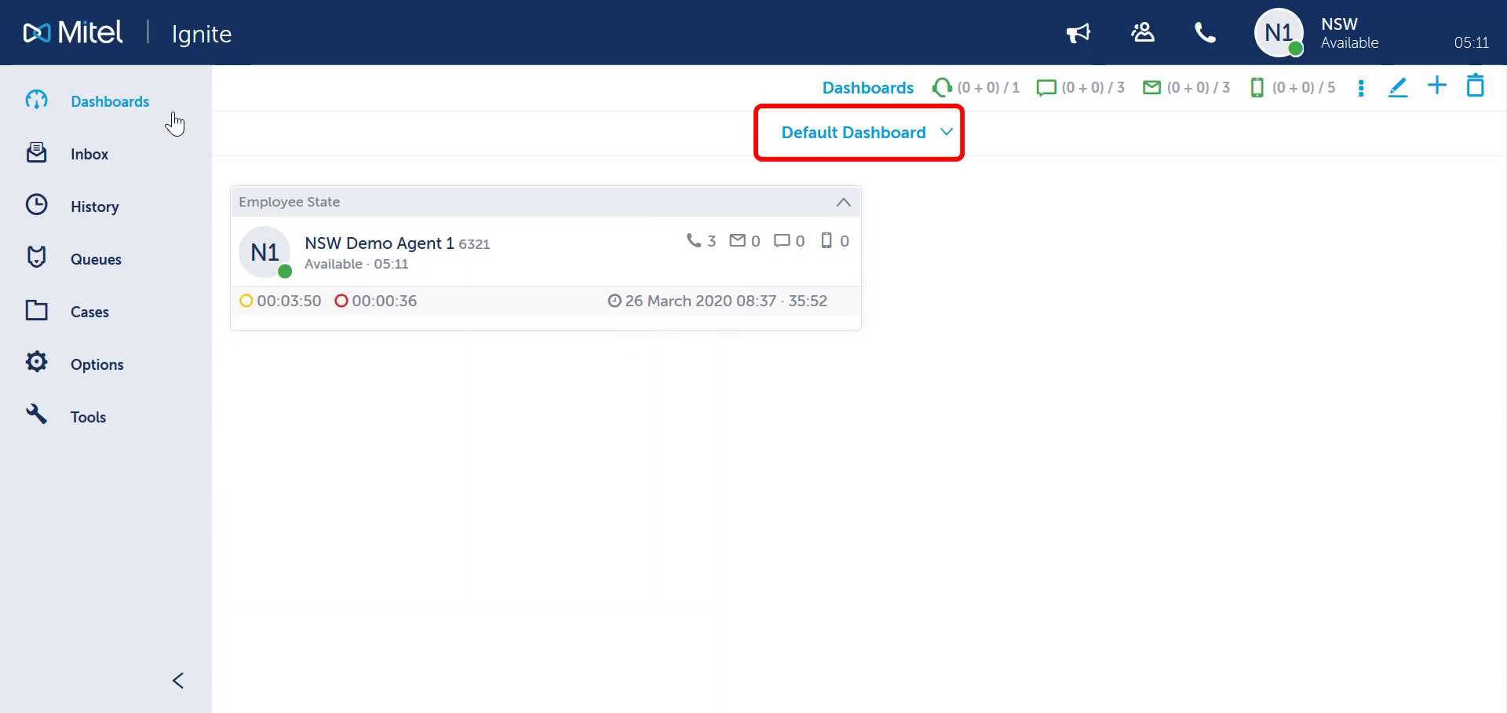
{"action": "mouse_move", "coordinate": [934, 173]}
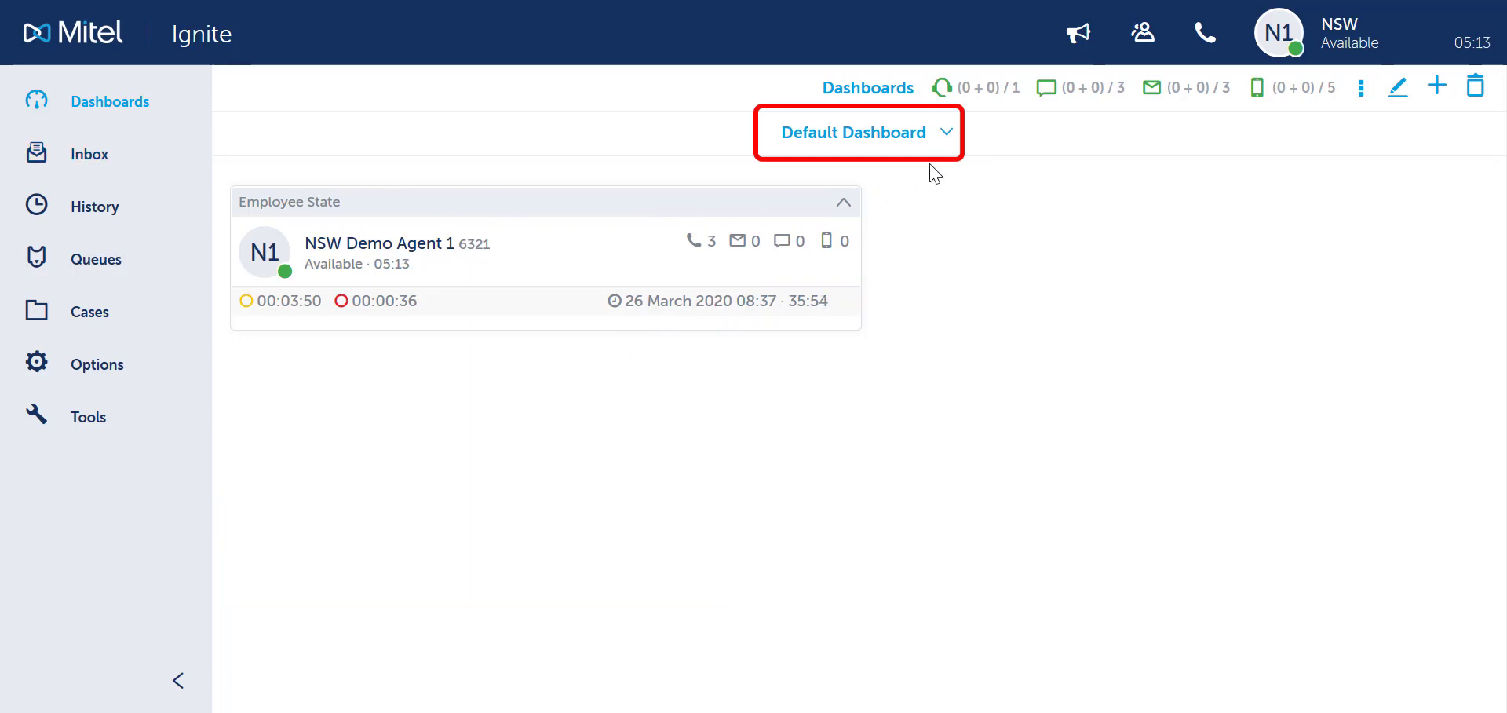